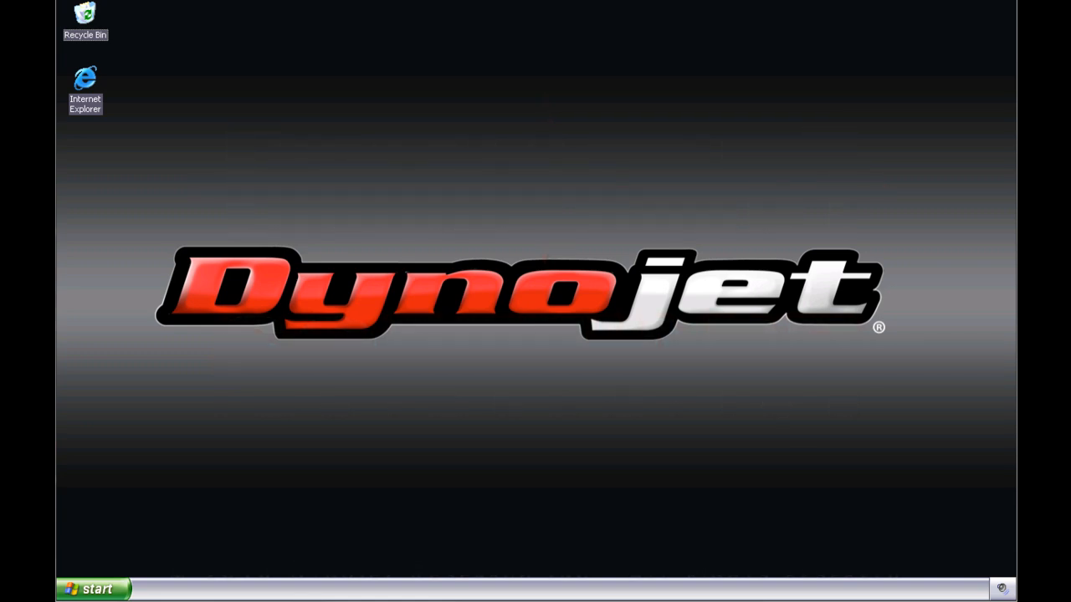
mouse_move(307, 281)
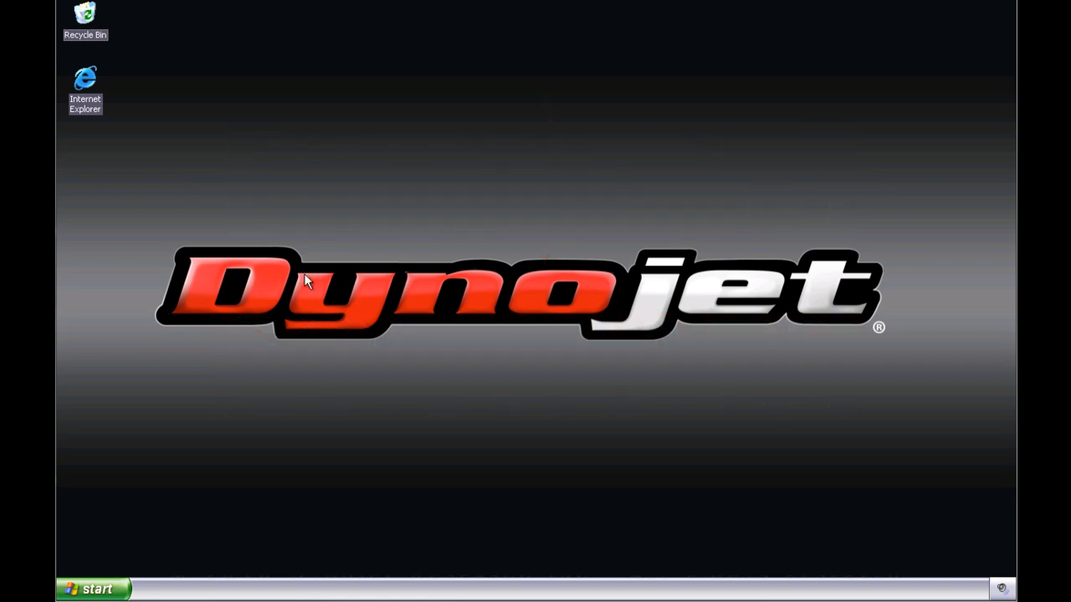
mouse_move(234, 409)
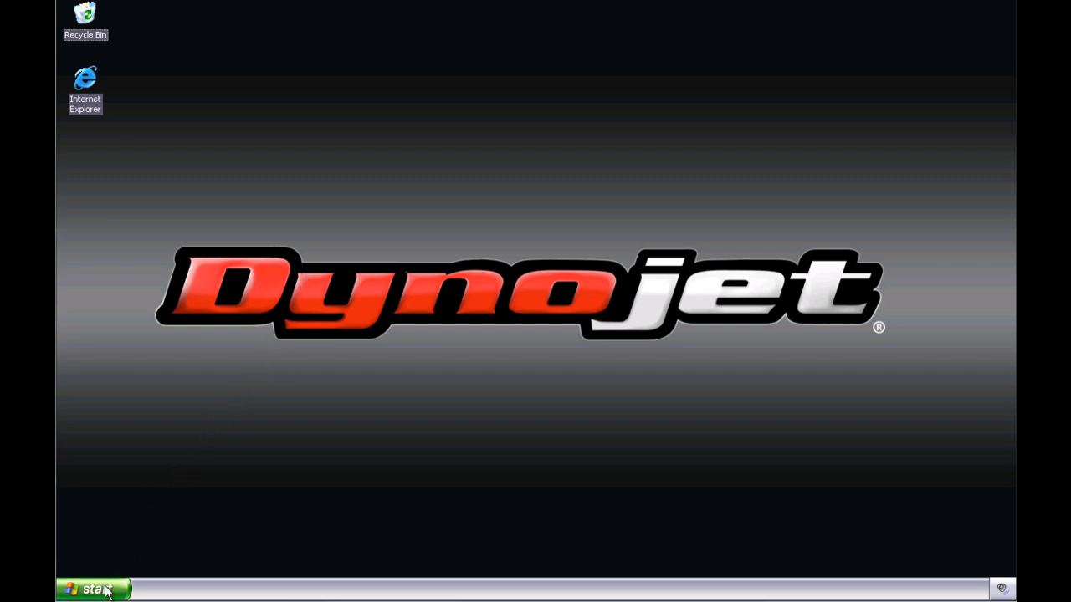
Step: Open the Dynojet (D:) CD from My Computer and select PowerCommander.exe
click(92, 589)
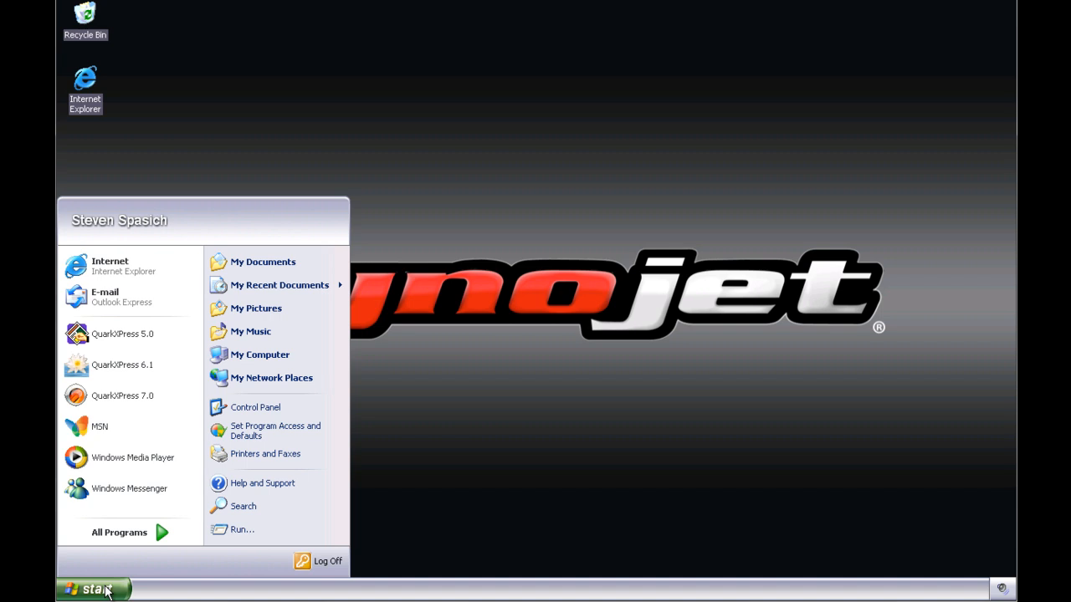
mouse_move(261, 355)
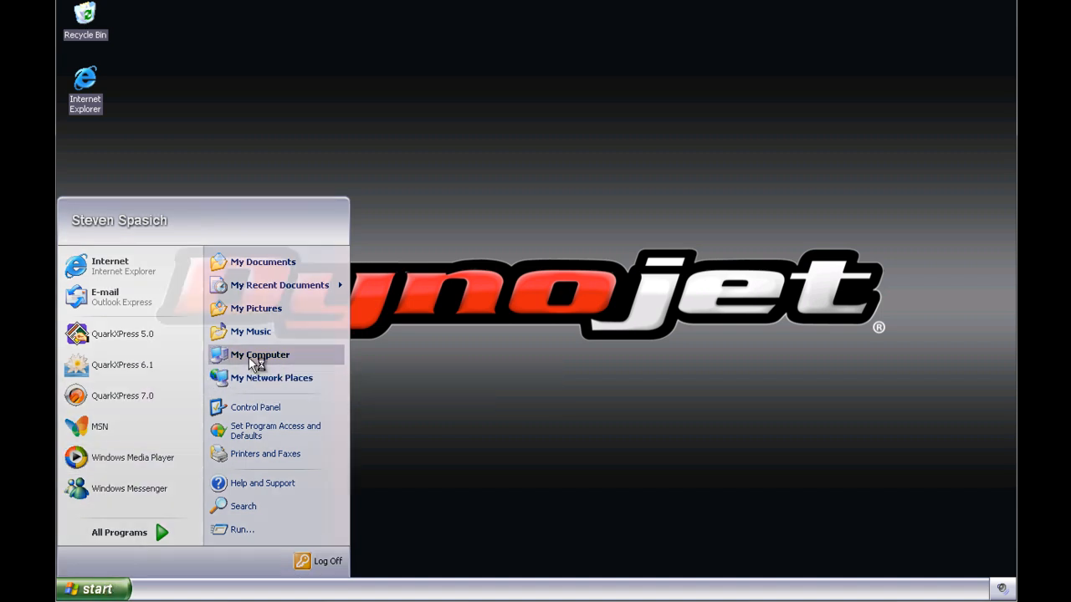
click(261, 355)
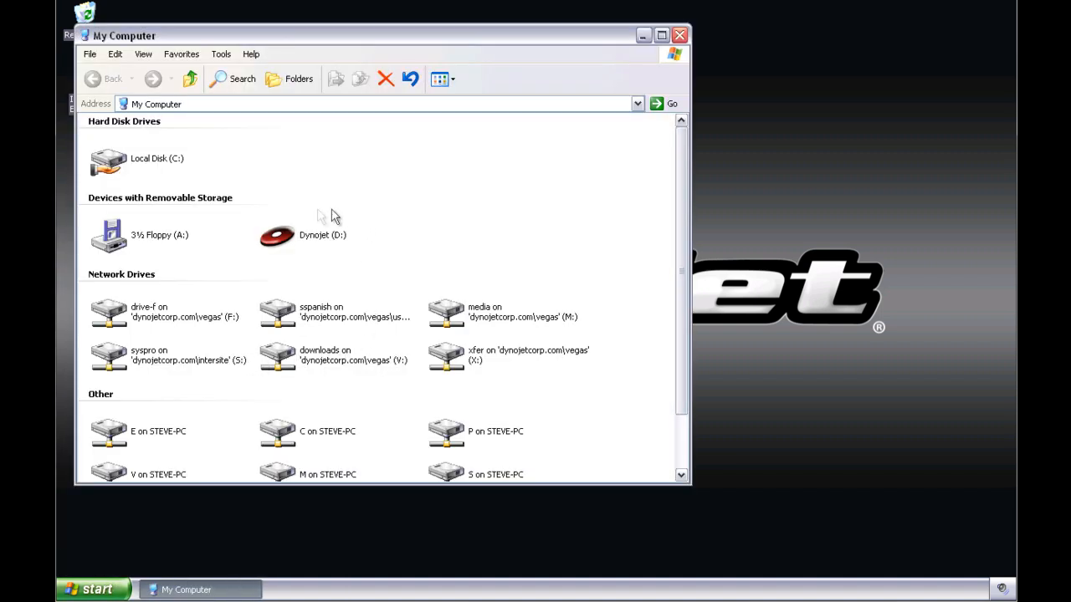
click(276, 234)
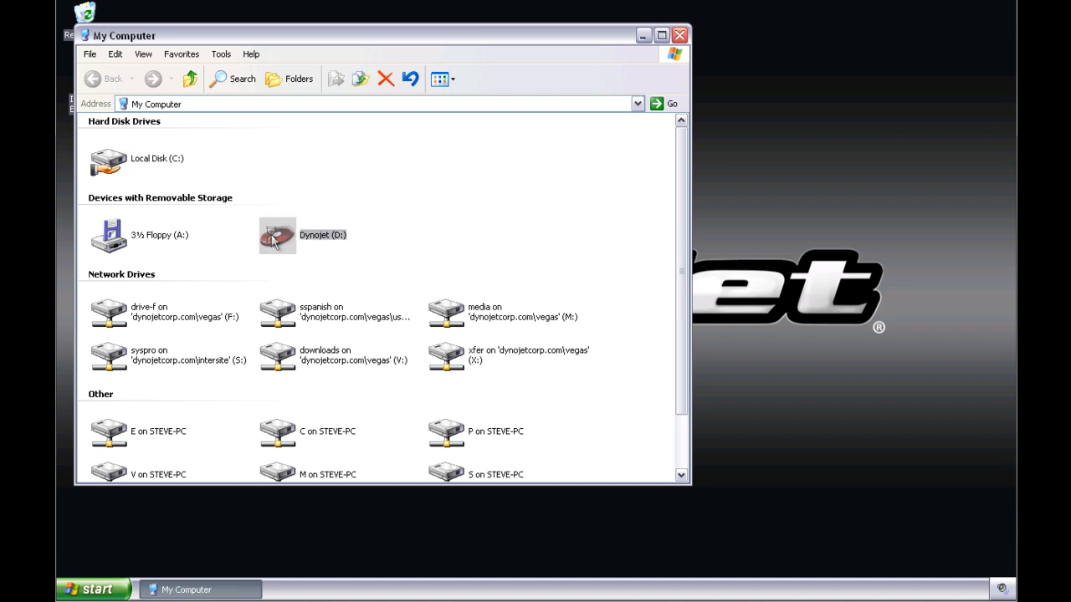
double_click(278, 234)
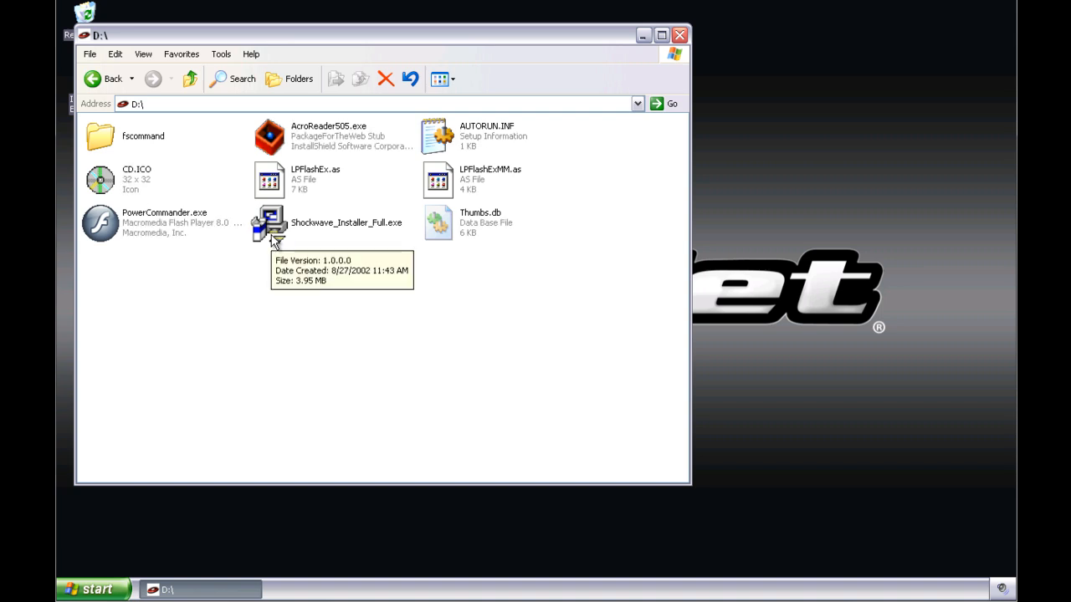
mouse_move(120, 238)
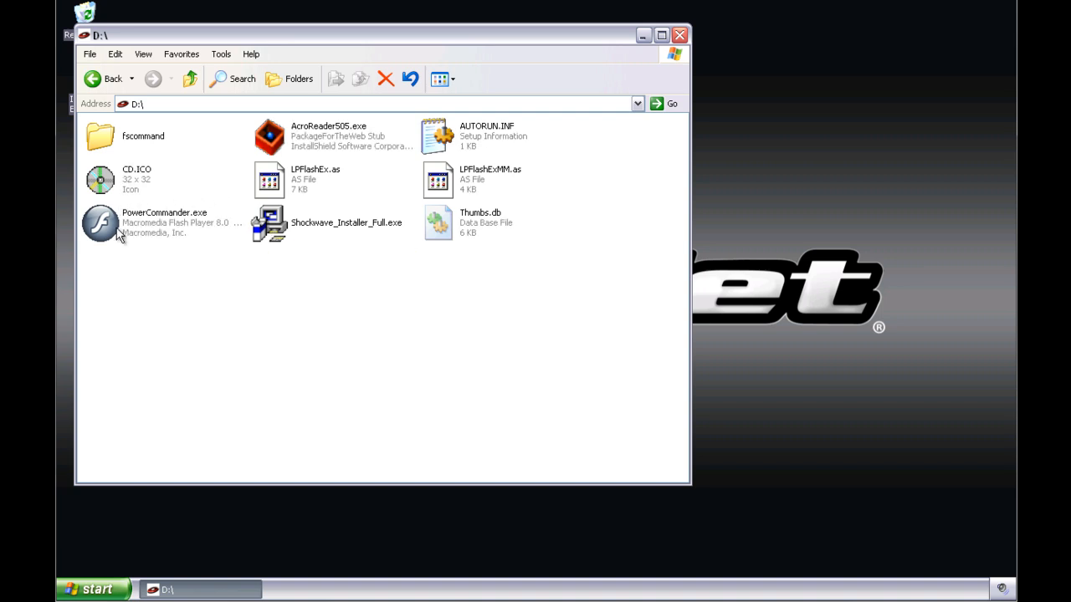
click(100, 220)
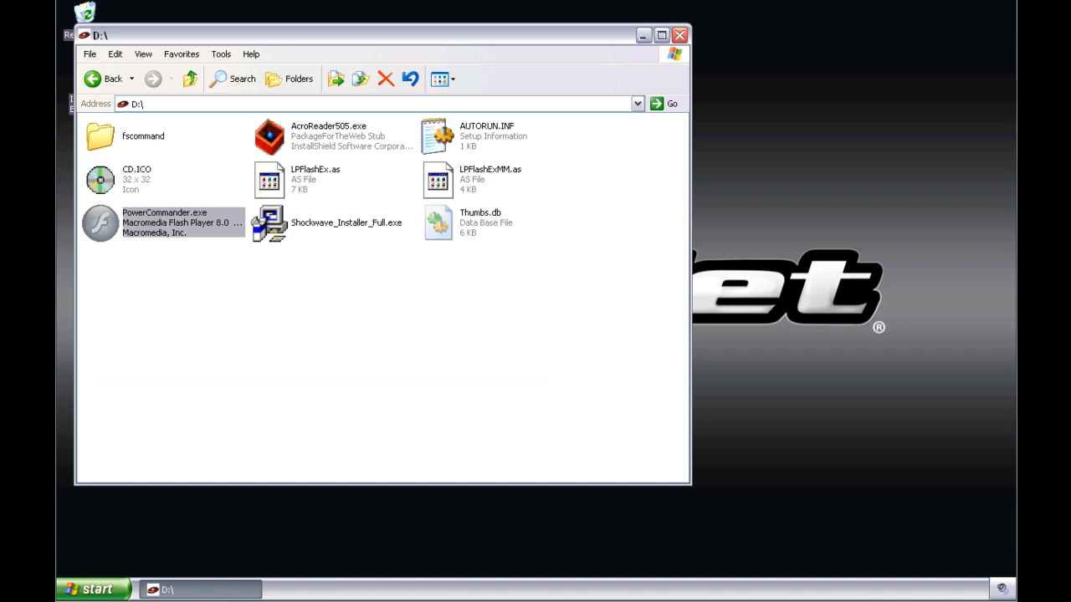
Step: Run PowerCommander.exe, choose Install Software for PCV Models and confirm English
double_click(100, 224)
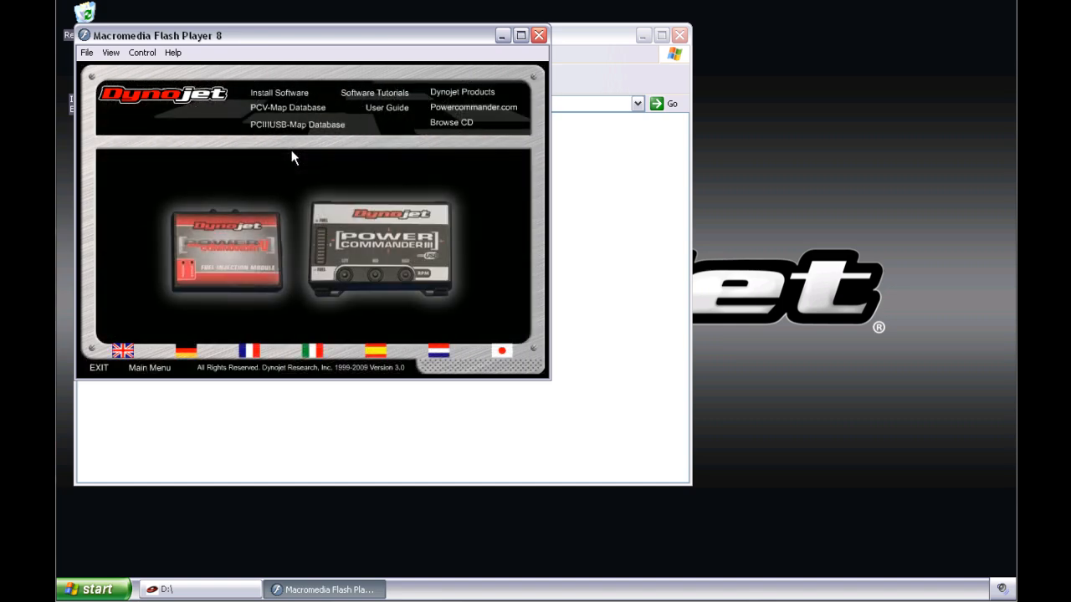
mouse_move(280, 92)
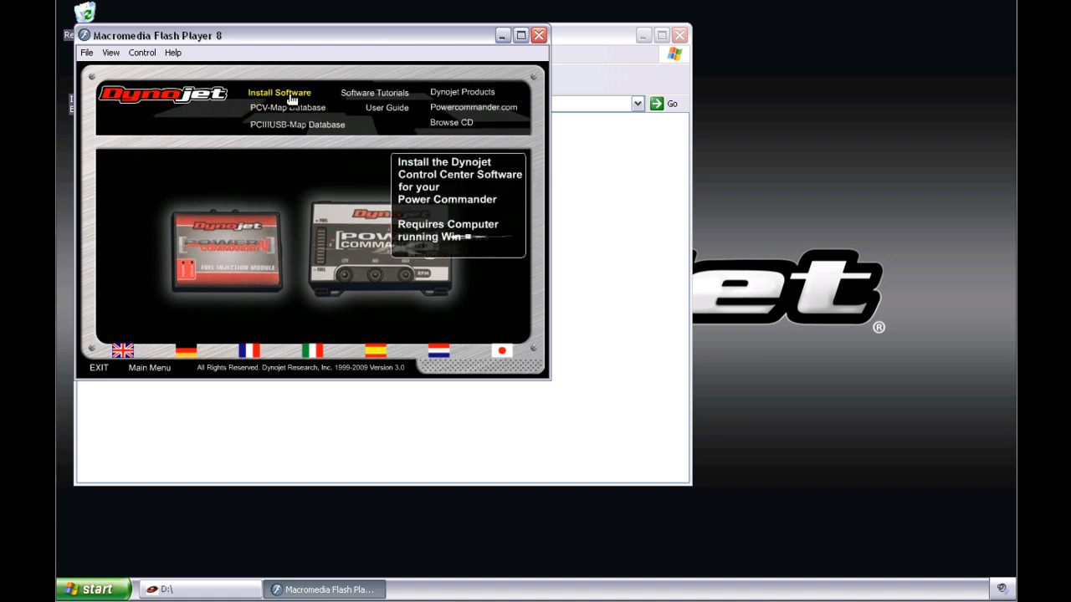
click(279, 92)
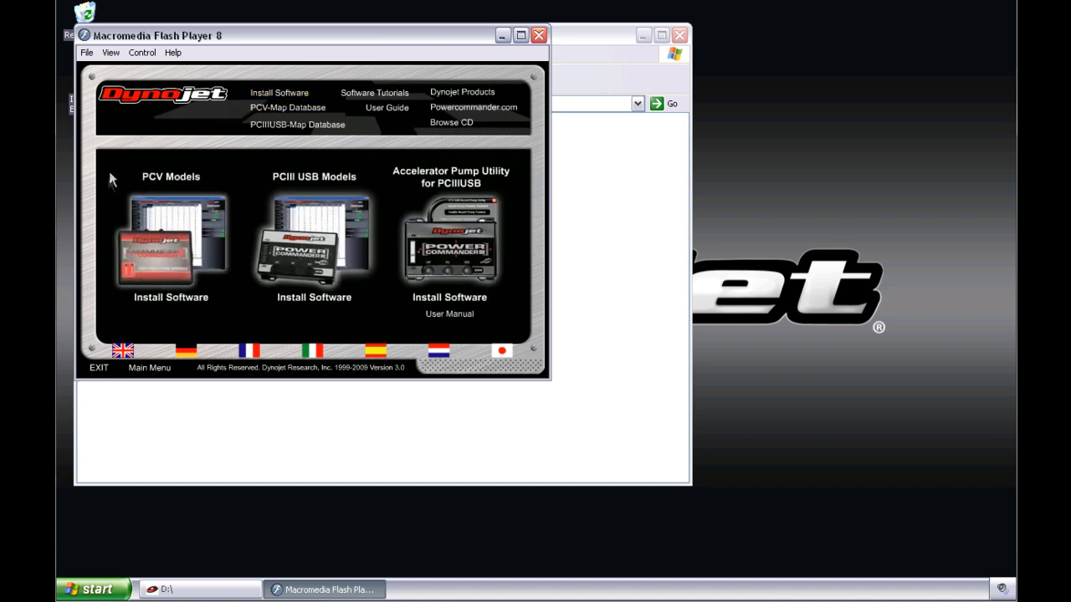
mouse_move(171, 297)
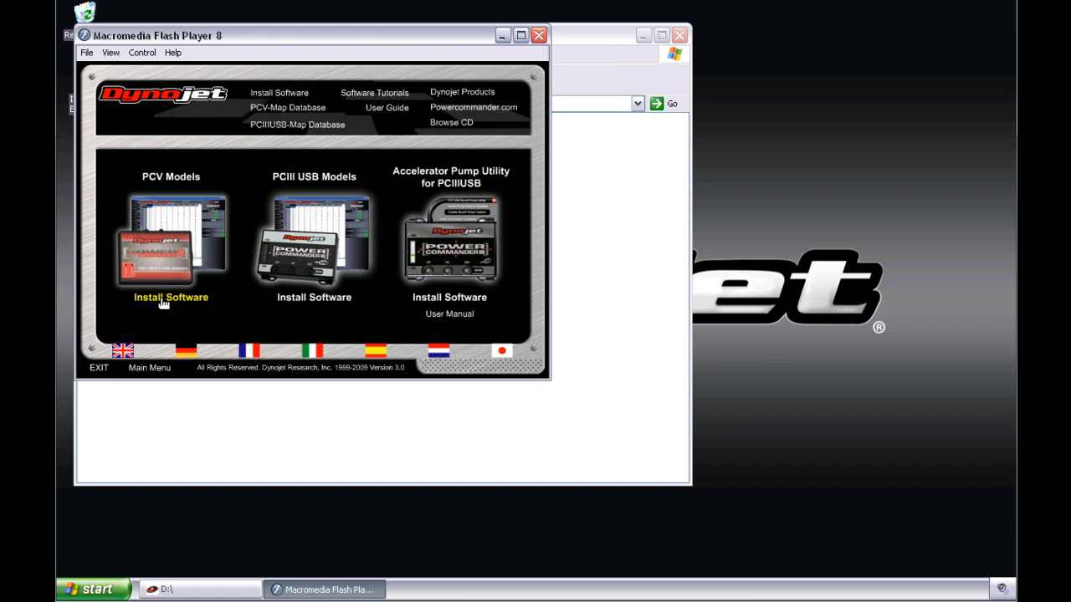
click(171, 298)
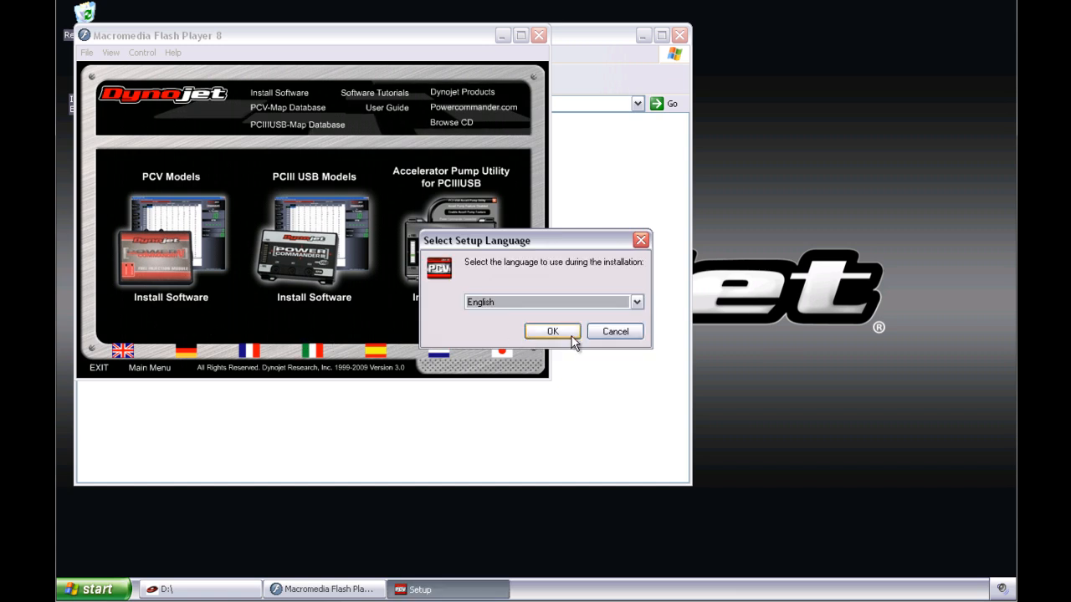
click(552, 331)
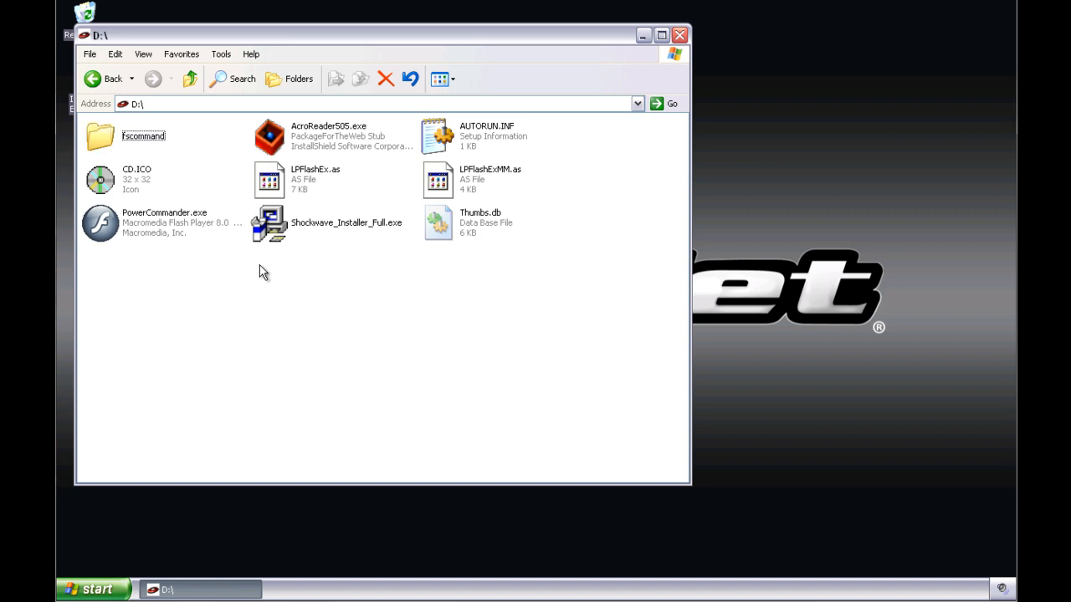
mouse_move(108, 147)
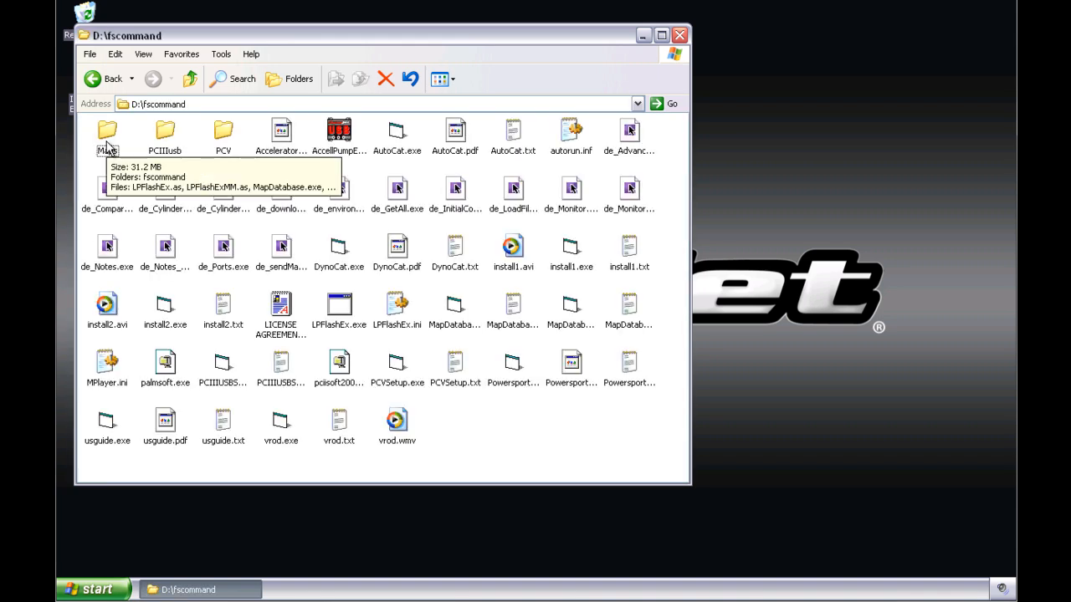
mouse_move(142, 156)
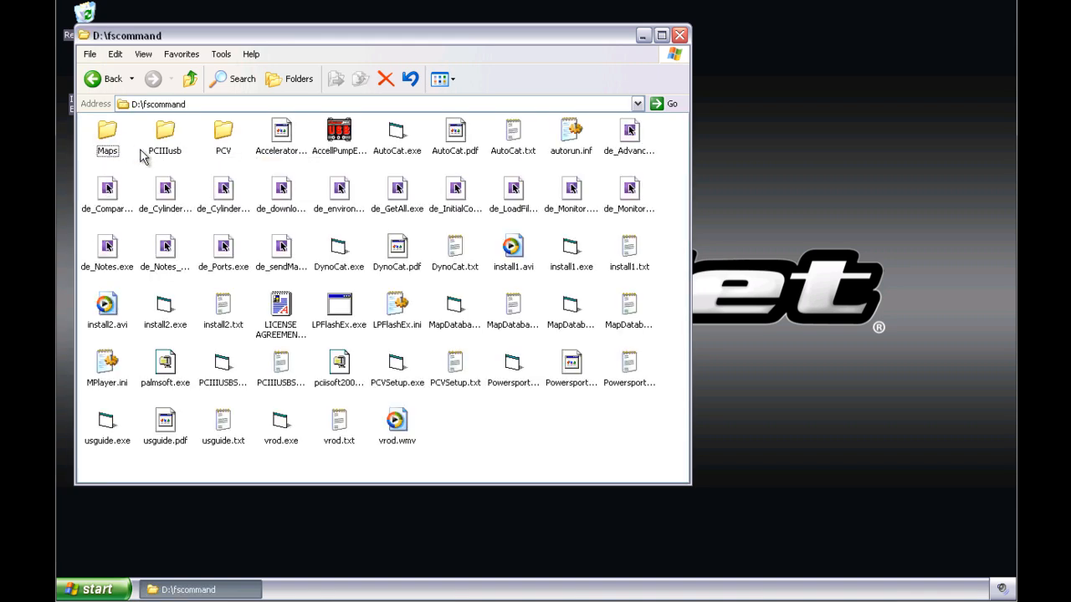
mouse_move(164, 134)
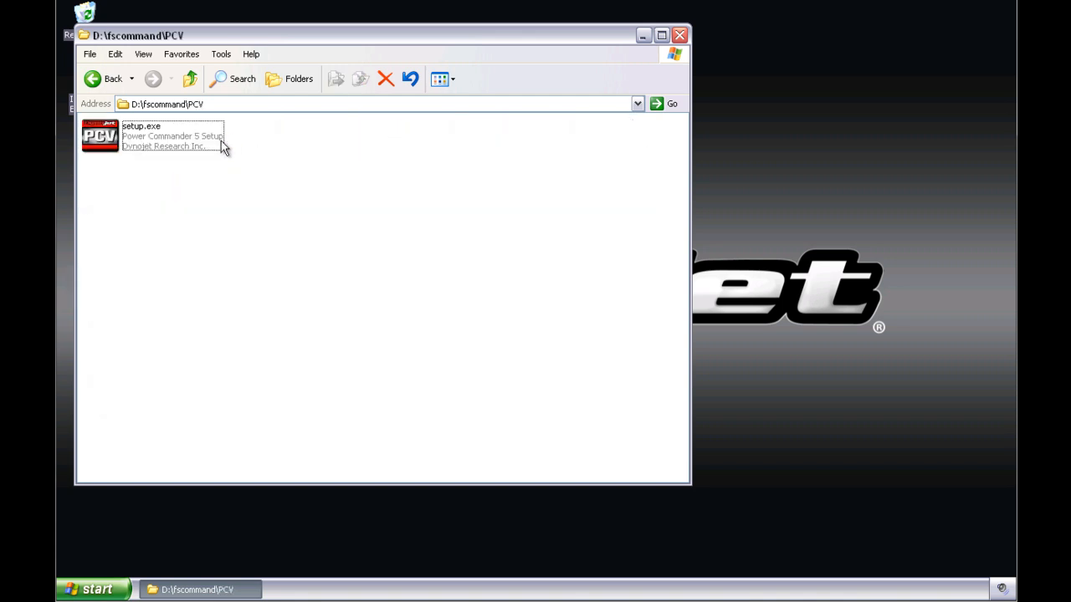
Step: Run setup.exe from D:\fscommand\PCV and answer the Select Setup Language dialog
click(100, 135)
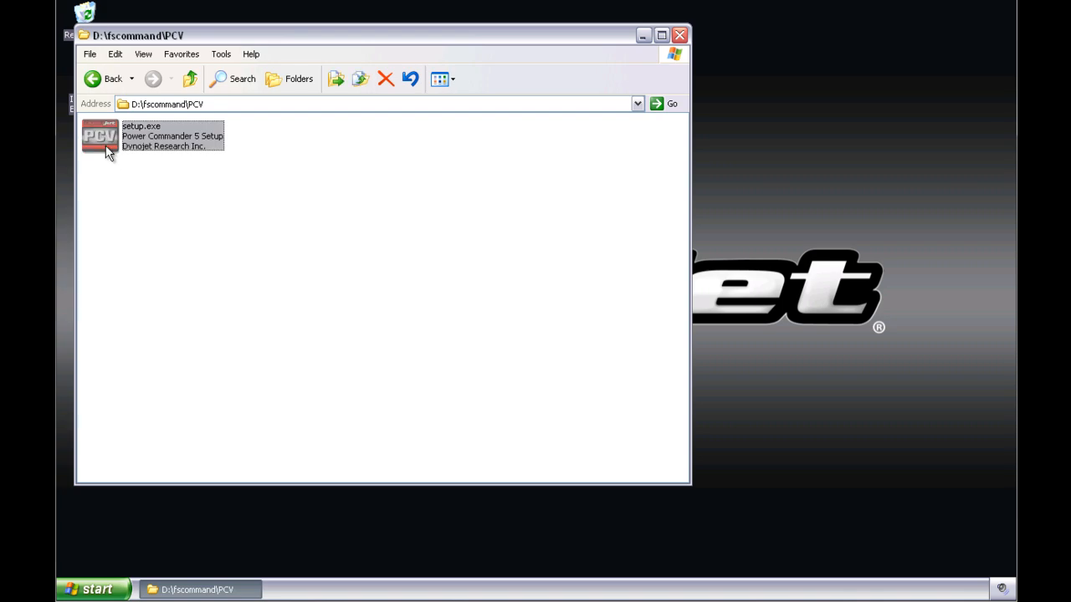
double_click(98, 138)
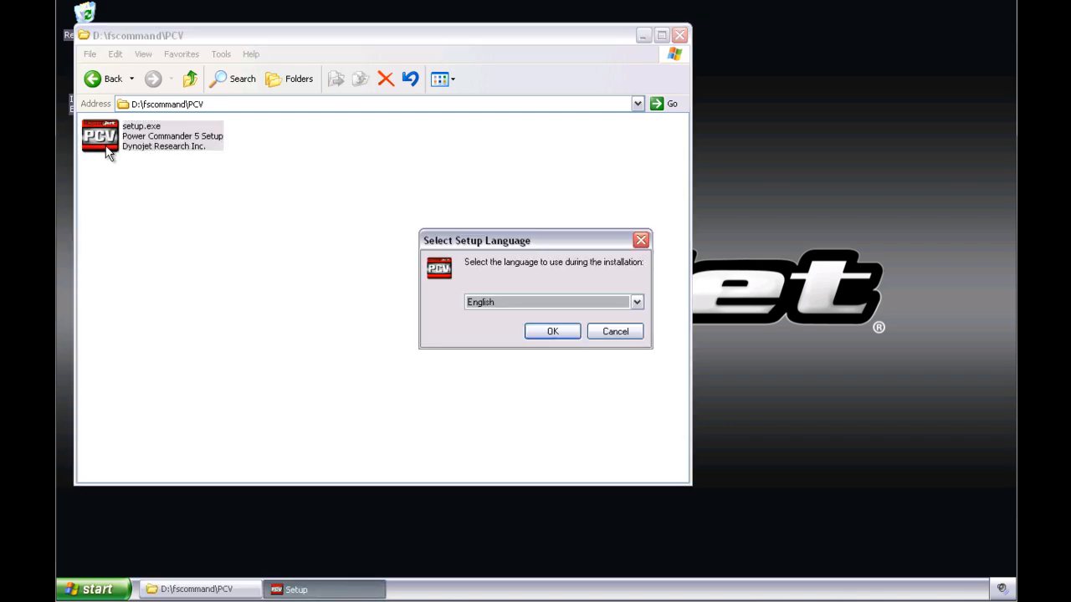
click(552, 332)
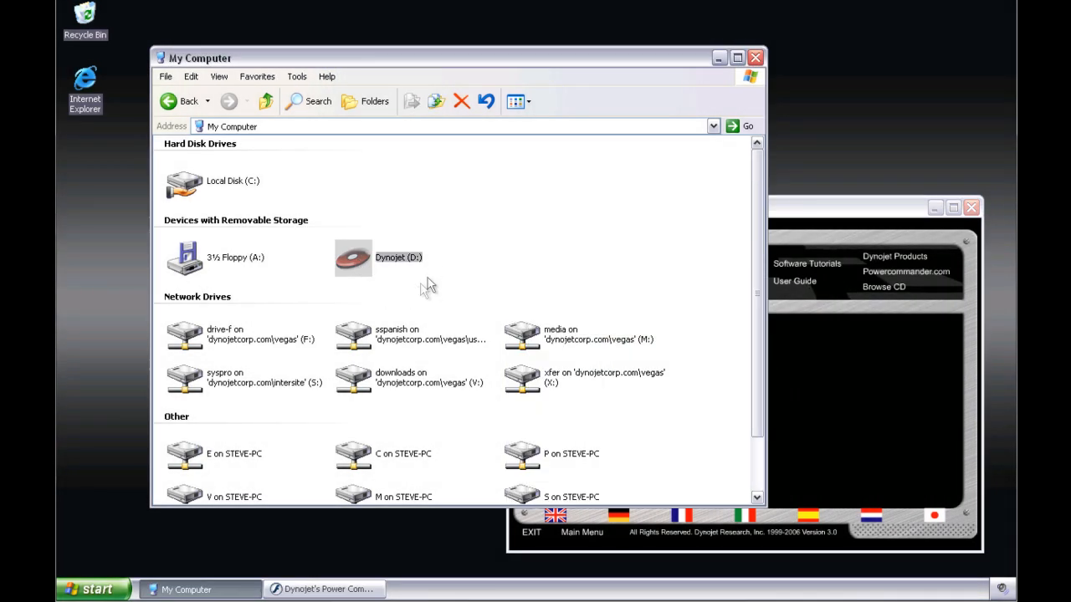
Step: Open the Dynojet (D:) drive to reach the PCIIIusb folder
double_click(351, 257)
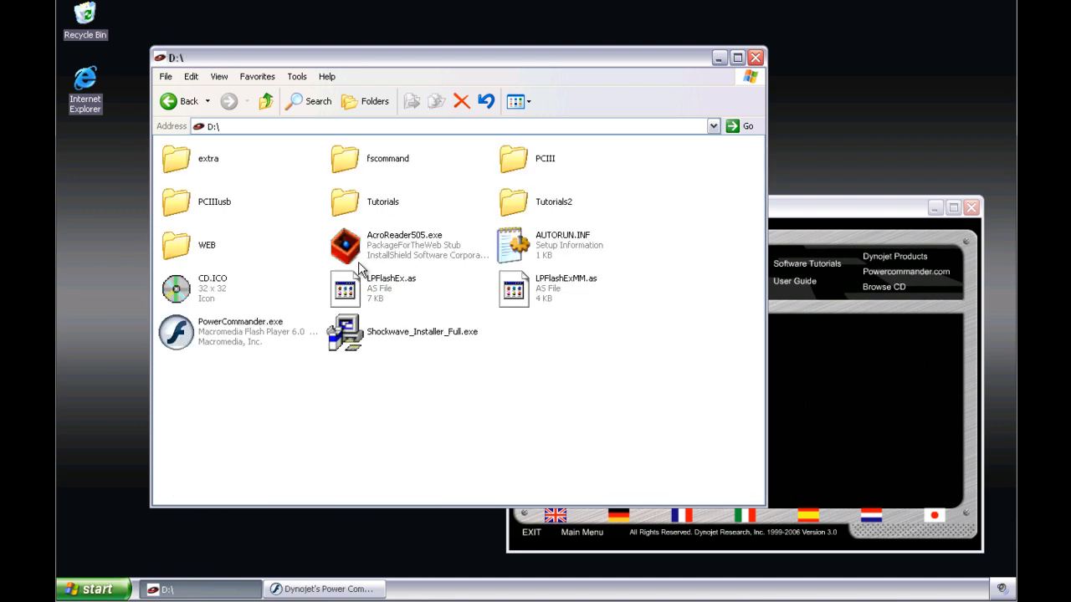
mouse_move(271, 226)
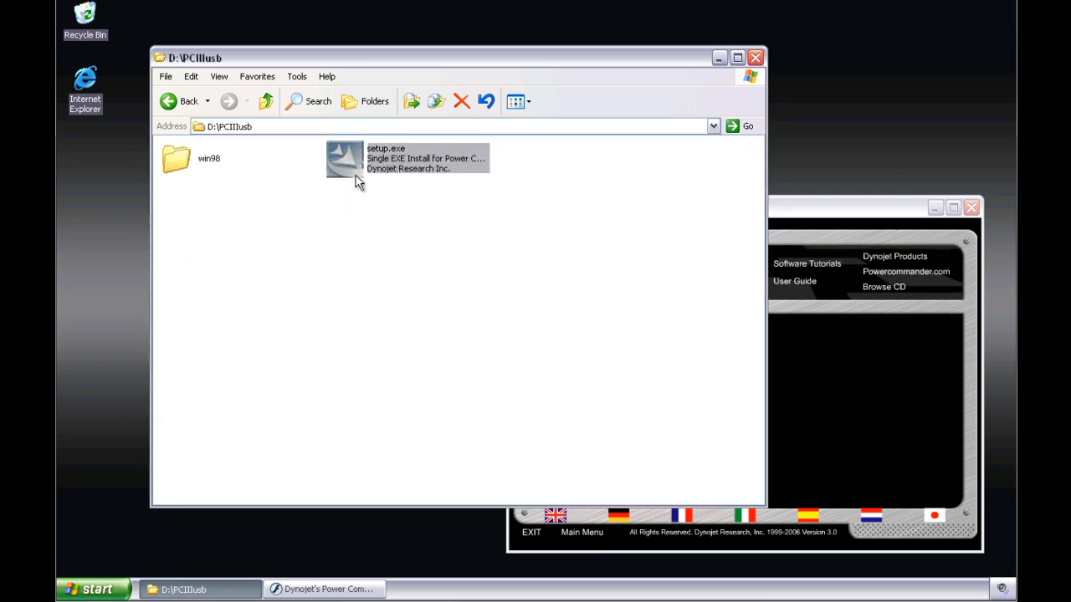
mouse_move(358, 187)
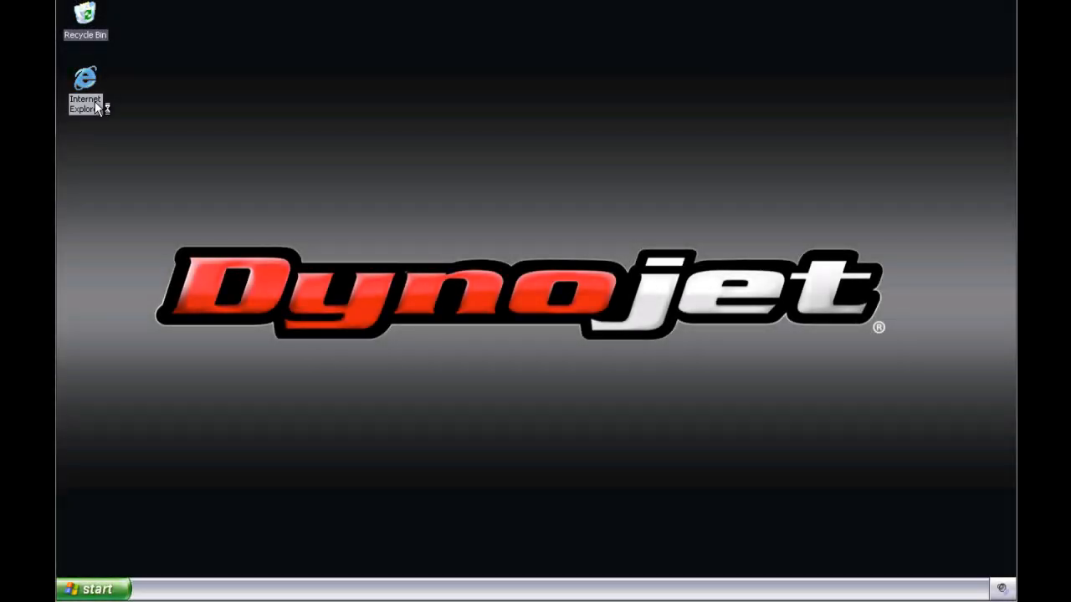
Step: Go to powercommander.com's Downloads section and show the PCV downloads
double_click(84, 81)
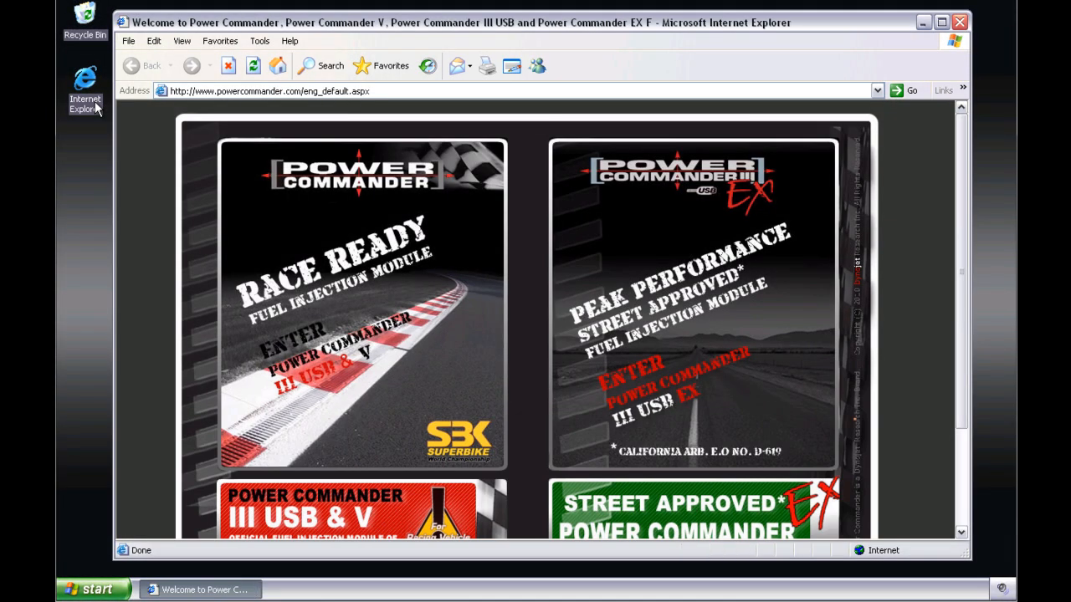
mouse_move(371, 383)
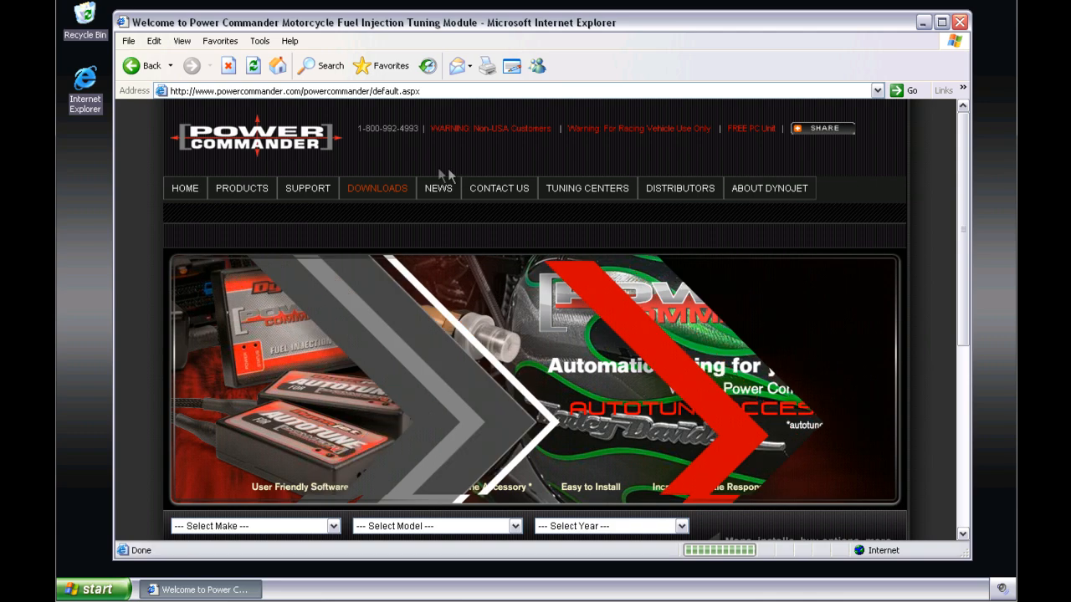
click(377, 187)
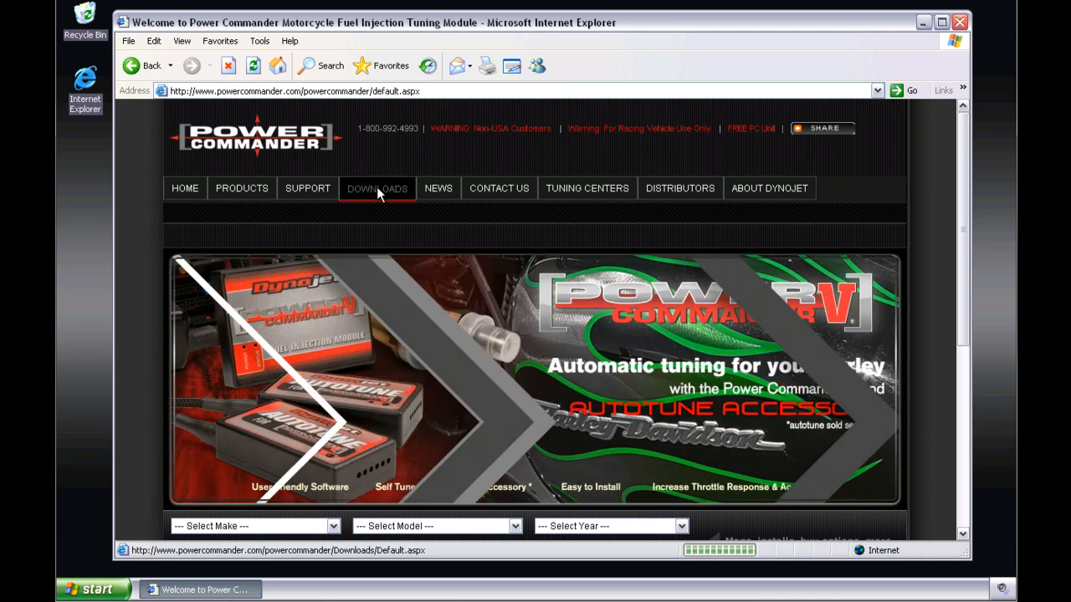
click(377, 188)
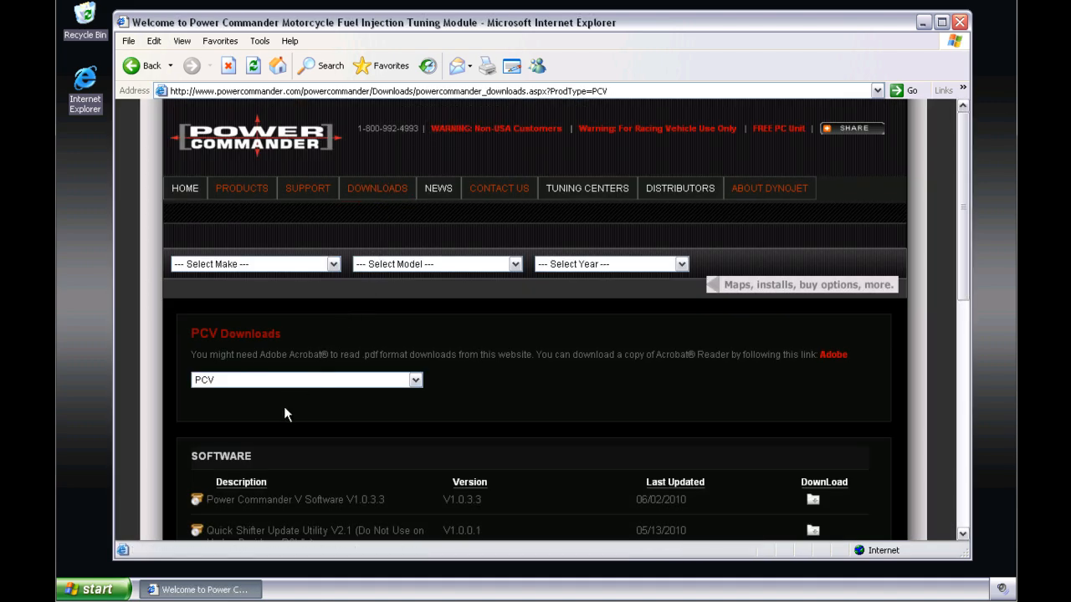
scroll(down, 3)
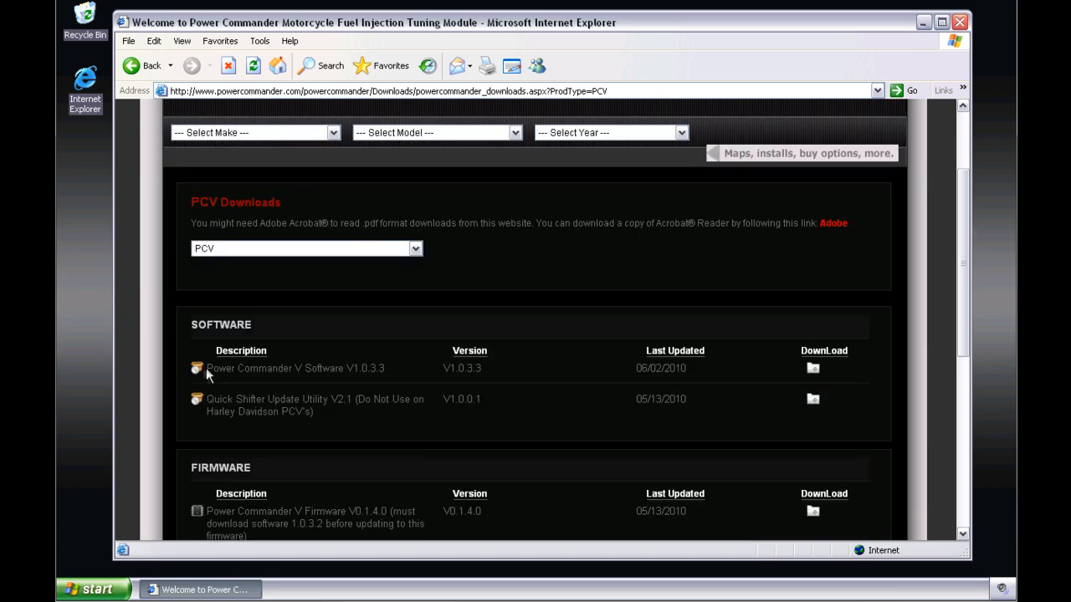
mouse_move(737, 378)
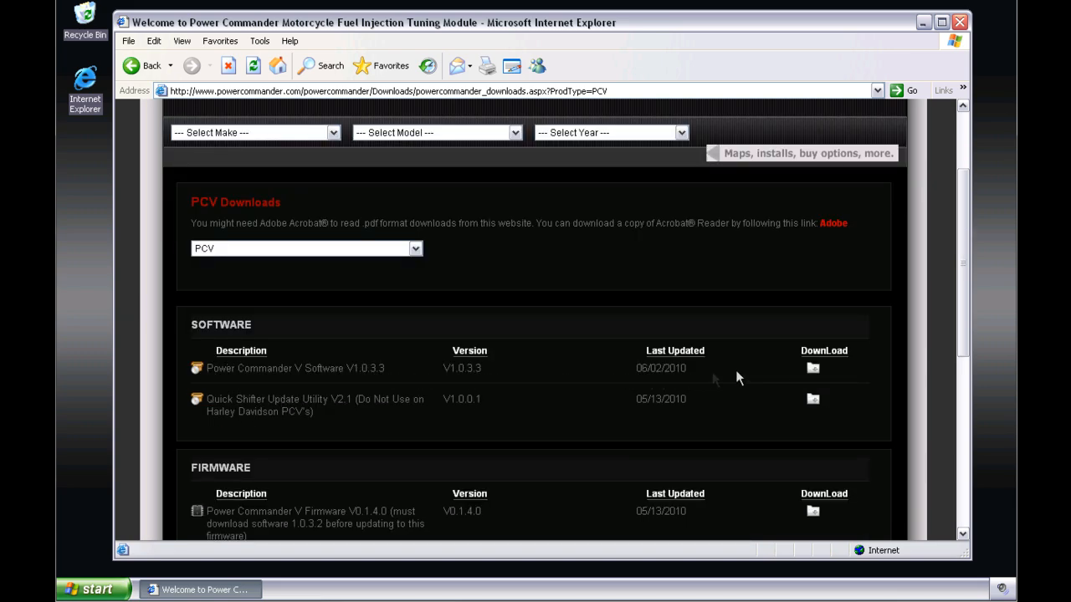
Step: Download Power Commander V Software V1.0.3.3 and save the zip to the Desktop
click(814, 368)
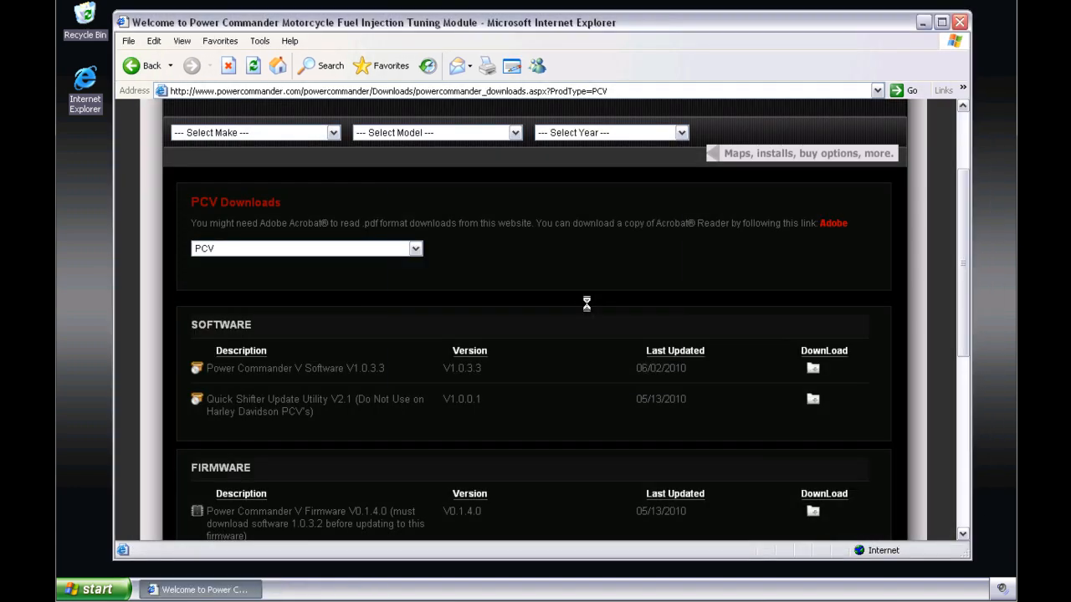
click(814, 368)
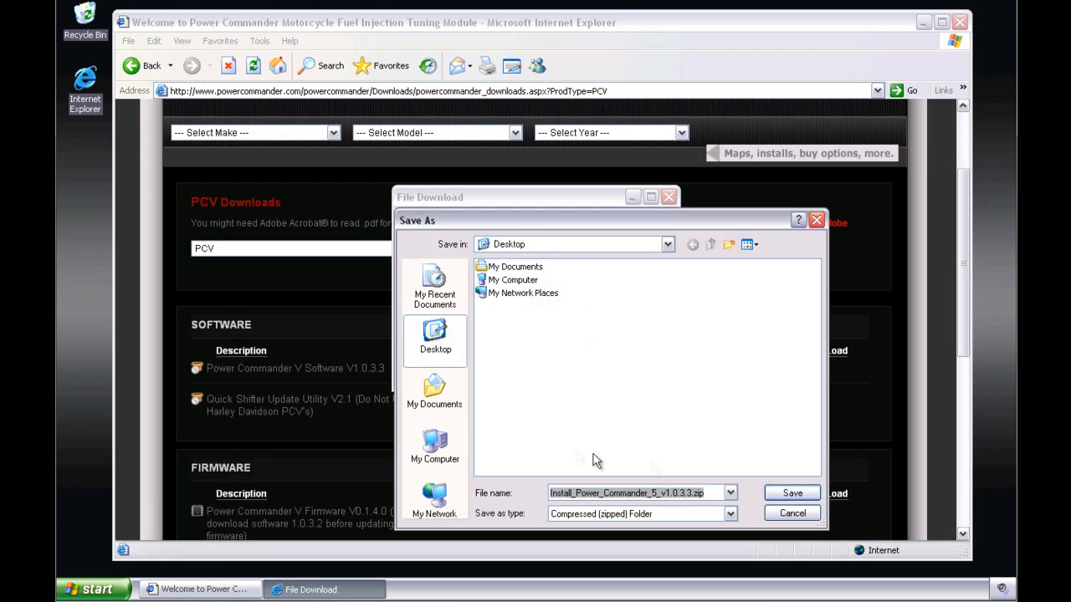
click(790, 492)
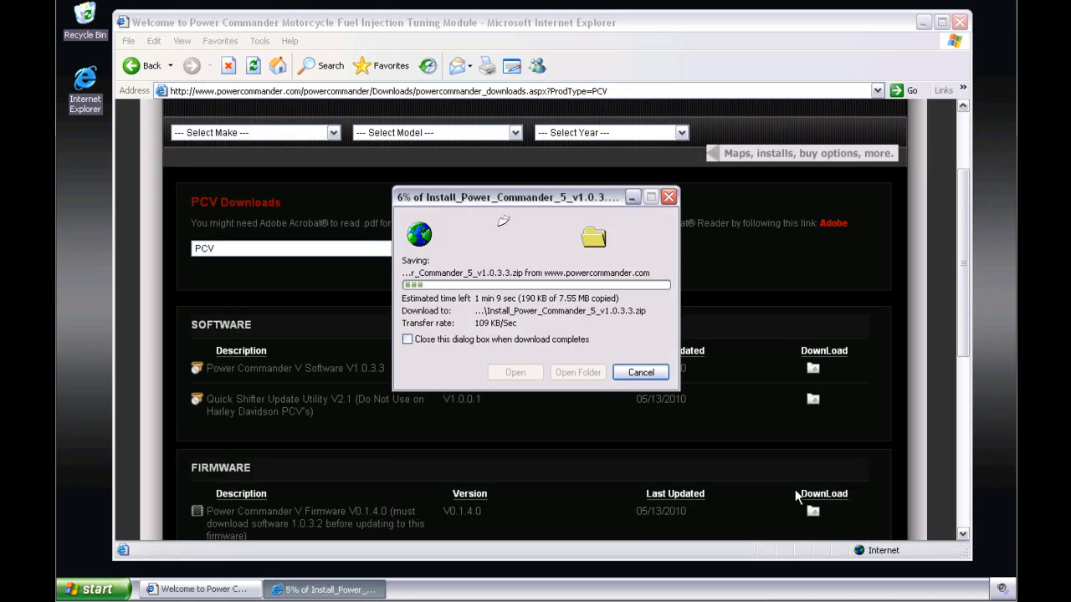
mouse_move(740, 428)
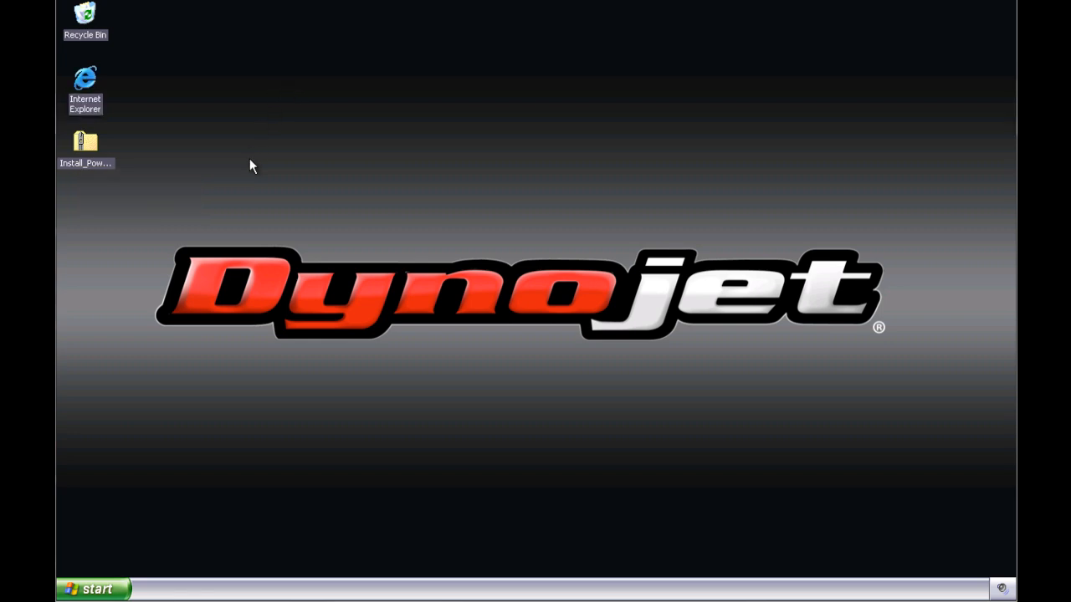
mouse_move(178, 155)
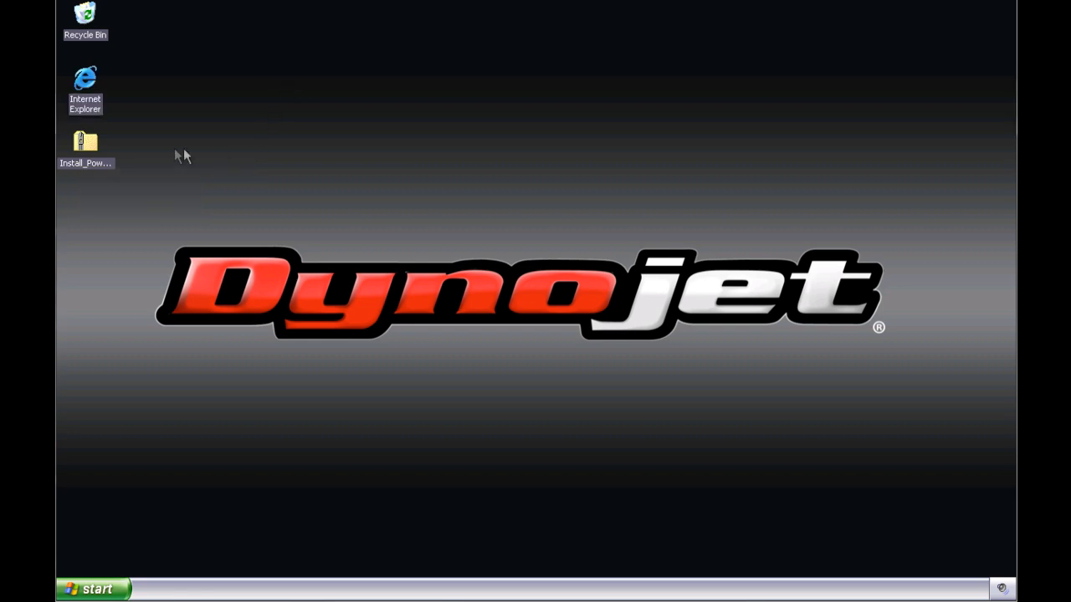
mouse_move(85, 147)
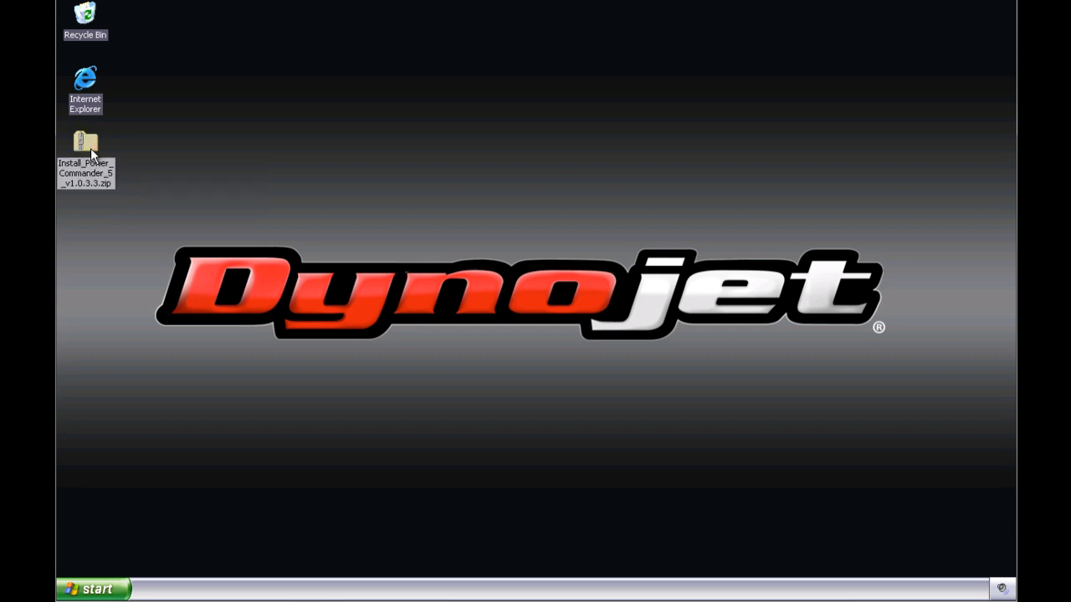
Step: Open the Install_Power_Commander_5 zip from the desktop to show the installer inside
double_click(85, 142)
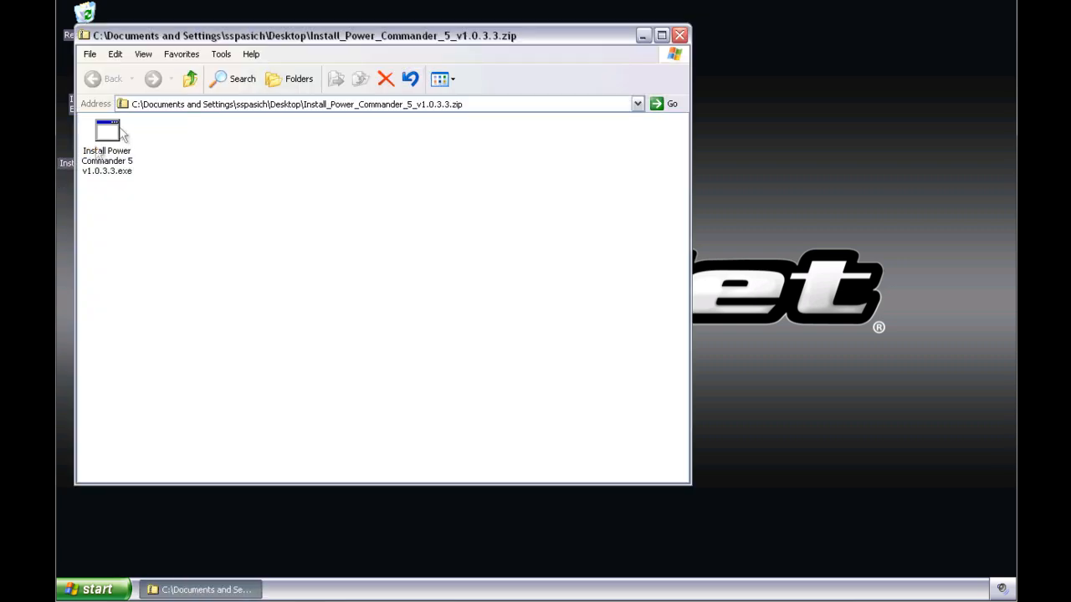